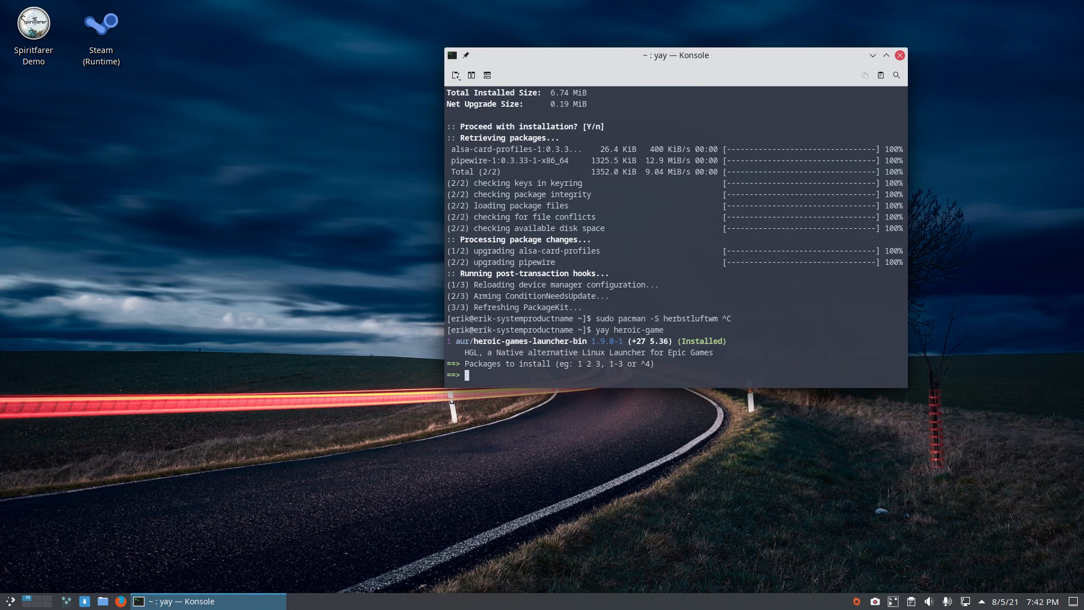
Step: Refresh package databases, then install heroic-games-launcher-bin choosing option 1 from arcolinux_repo_xlarge
{"action": "type", "text": "update"}
{"action": "type", "text": "yay heroic-game"}
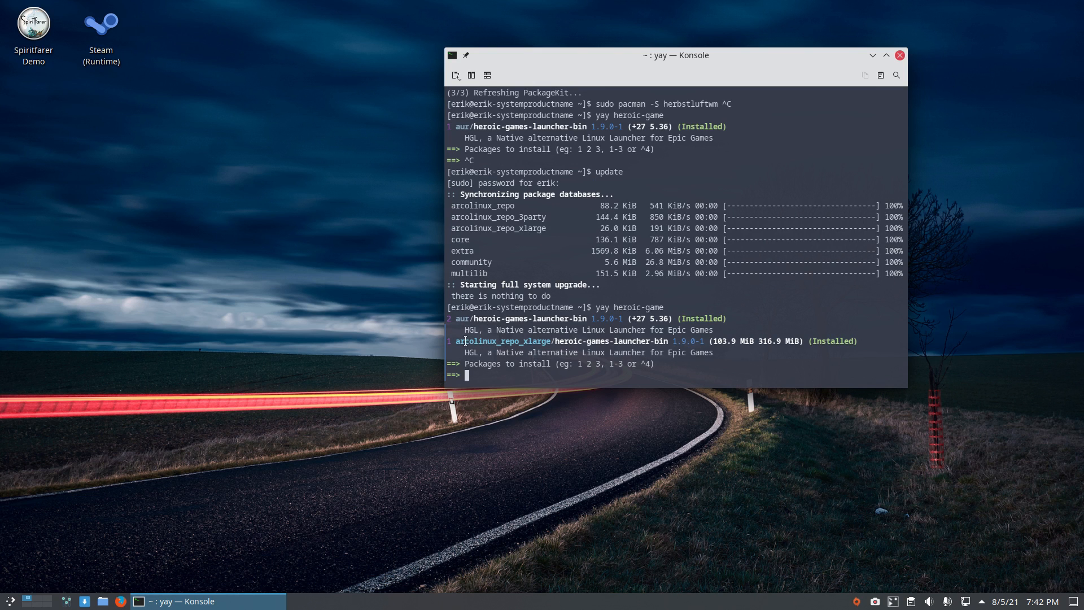
{"action": "double_click", "coordinate": [505, 341]}
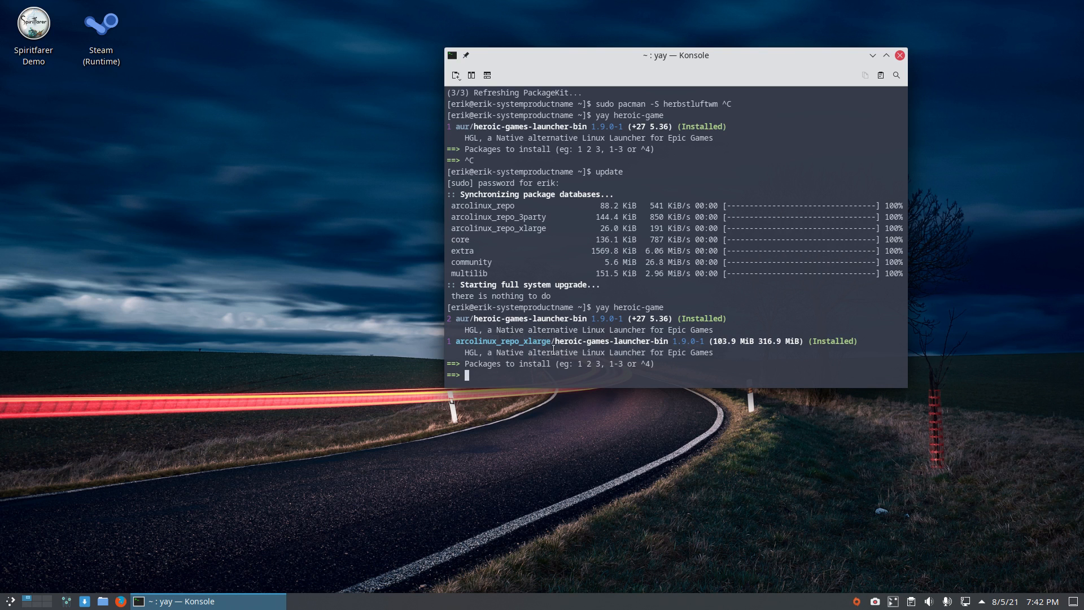
{"action": "type", "text": "1"}
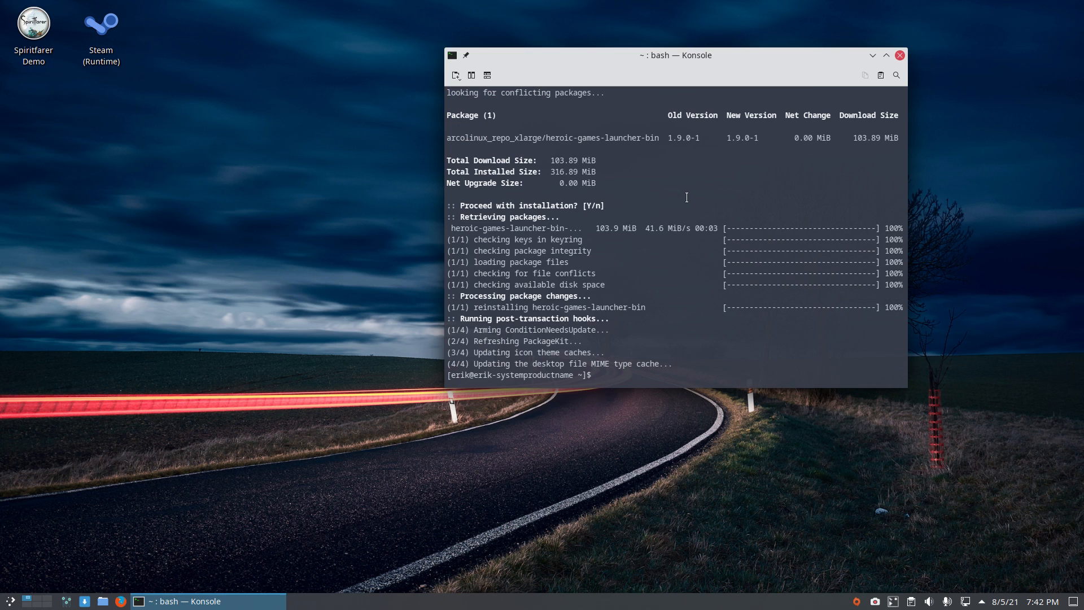
Step: Search the application menu for 'h' and start Heroic Games Launcher
{"action": "left_click", "coordinate": [900, 56]}
{"action": "type", "text": "he"}
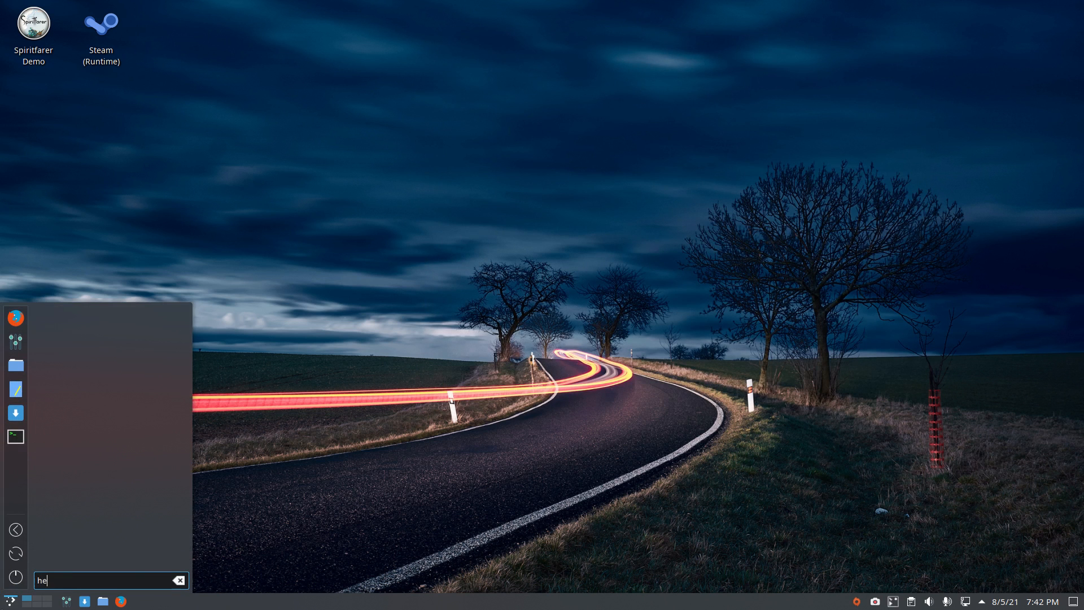
{"action": "left_click", "coordinate": [180, 581]}
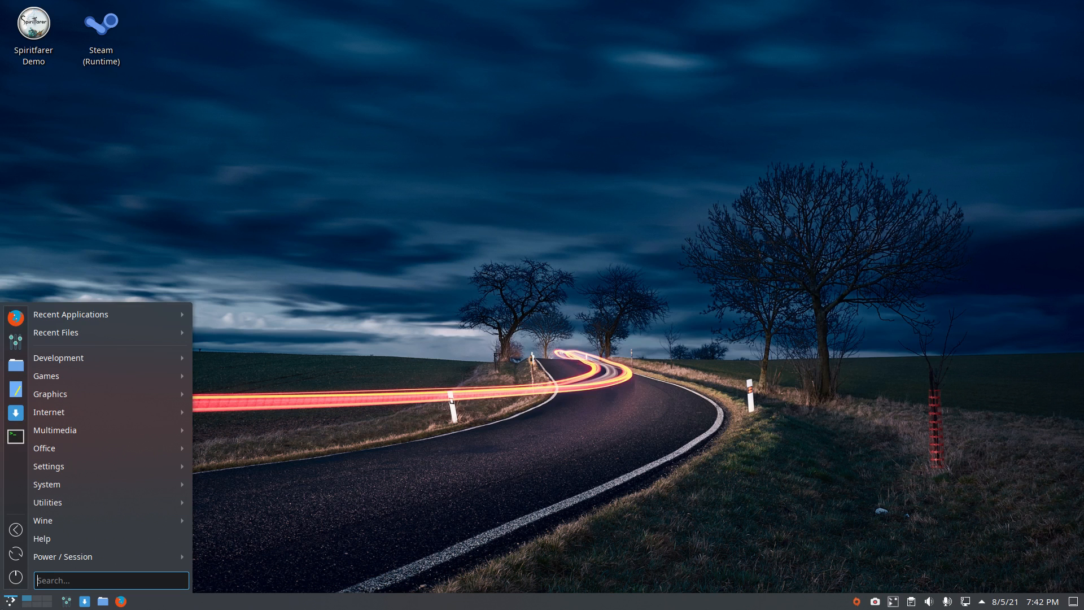
{"action": "type", "text": "h"}
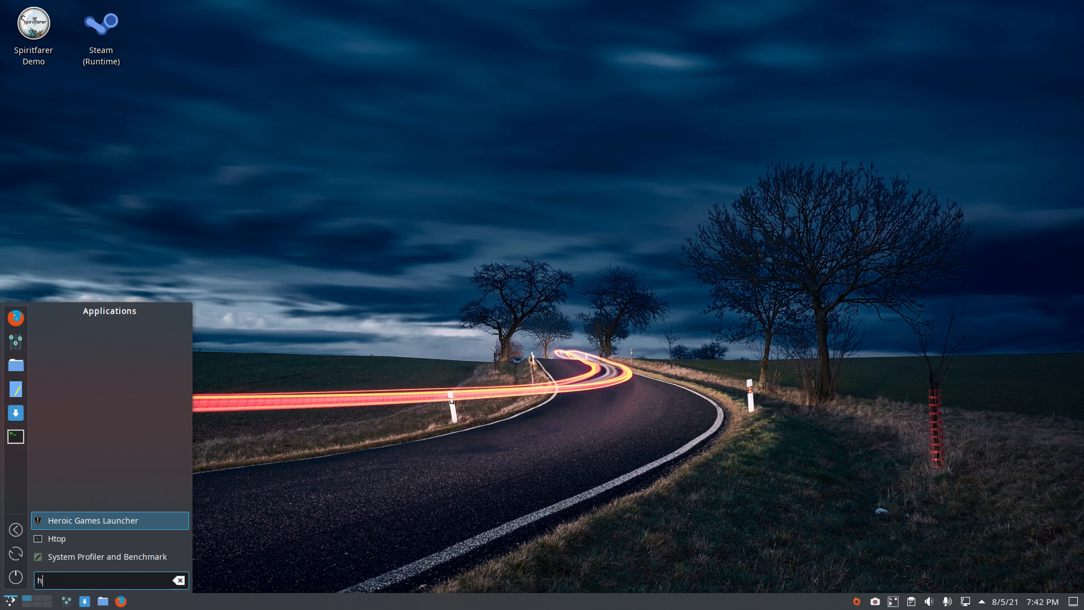
{"action": "left_click", "coordinate": [93, 519]}
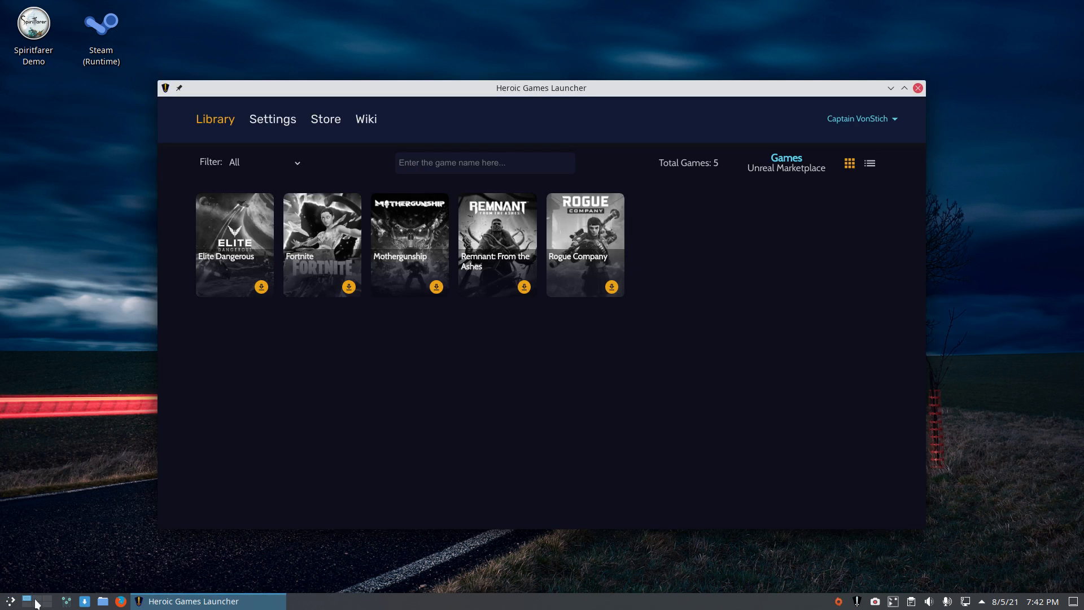
{"action": "mouse_move", "coordinate": [544, 95]}
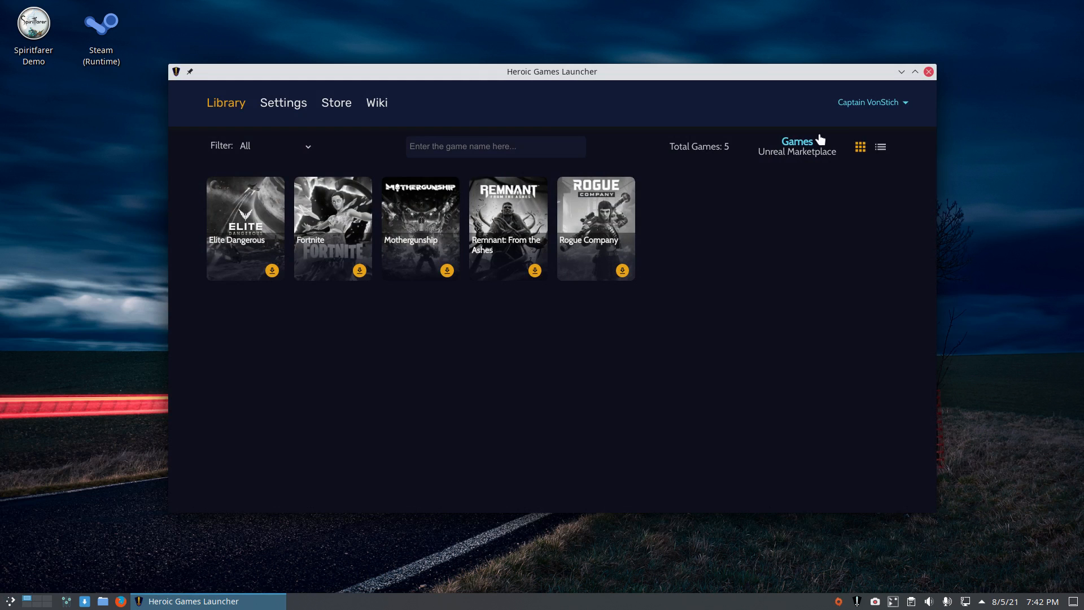
{"action": "mouse_move", "coordinate": [790, 322]}
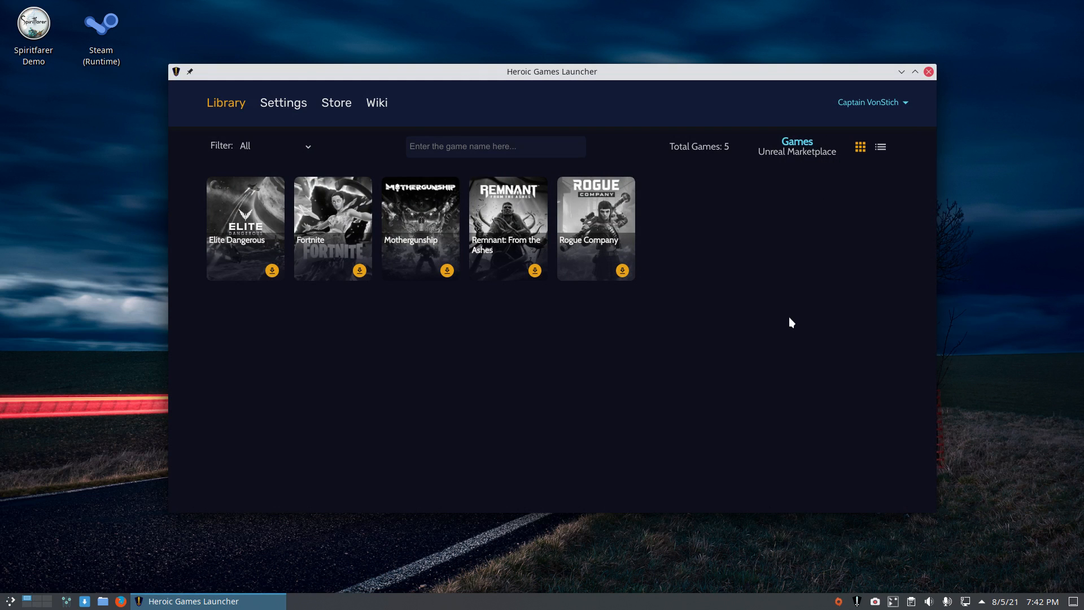
{"action": "mouse_move", "coordinate": [371, 434]}
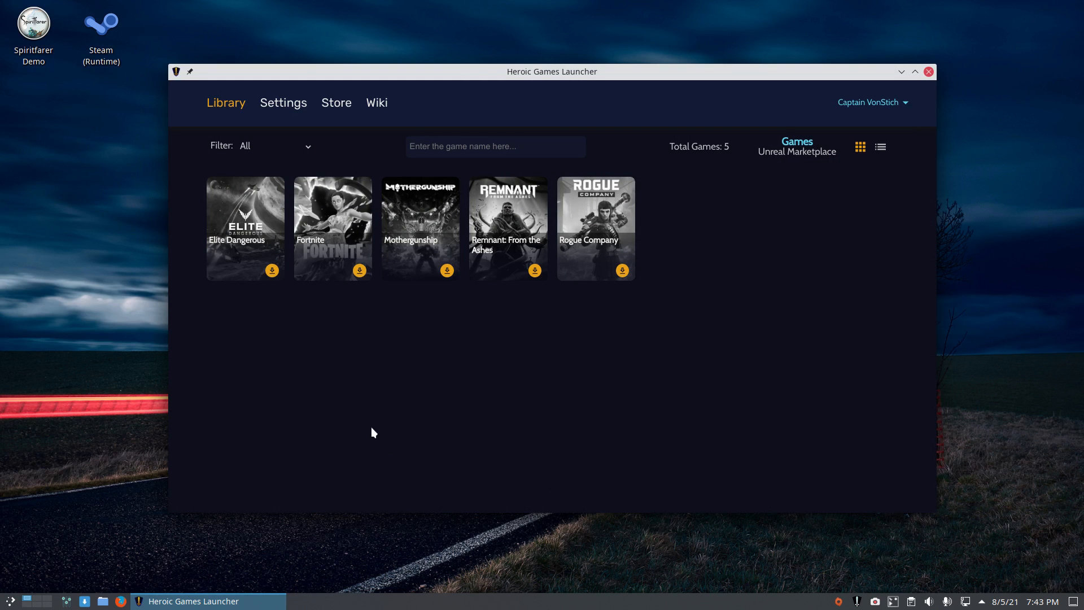
{"action": "left_click", "coordinate": [283, 103]}
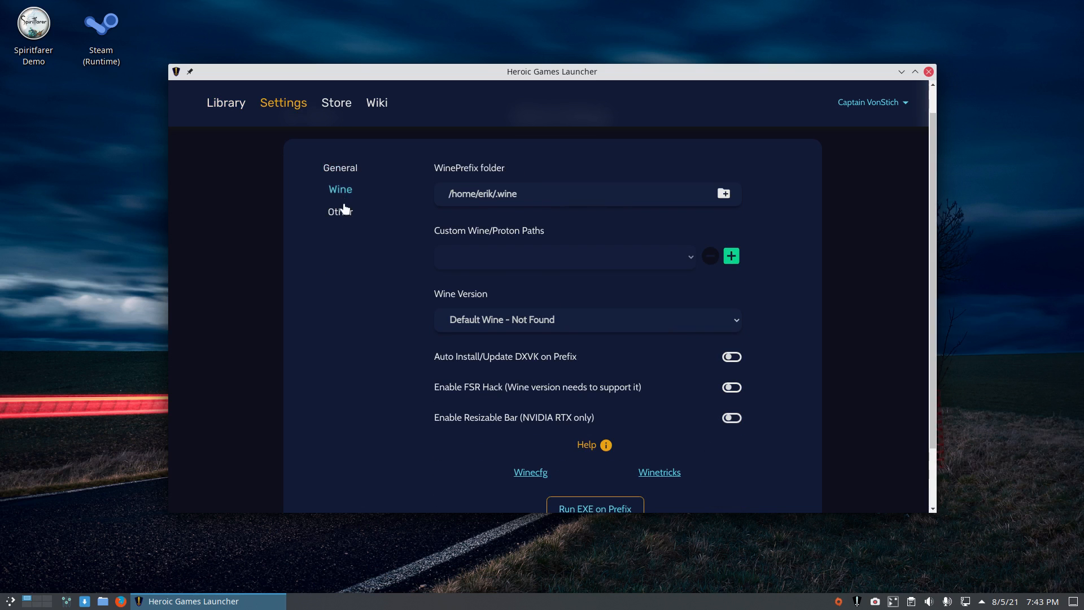
{"action": "left_click", "coordinate": [340, 211]}
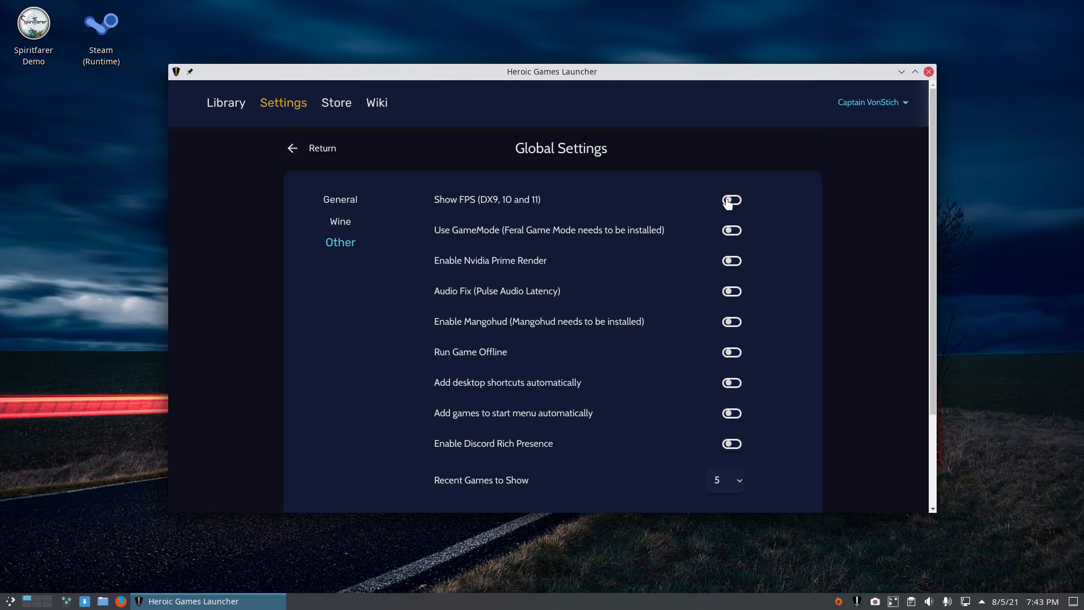
{"action": "left_click", "coordinate": [730, 200]}
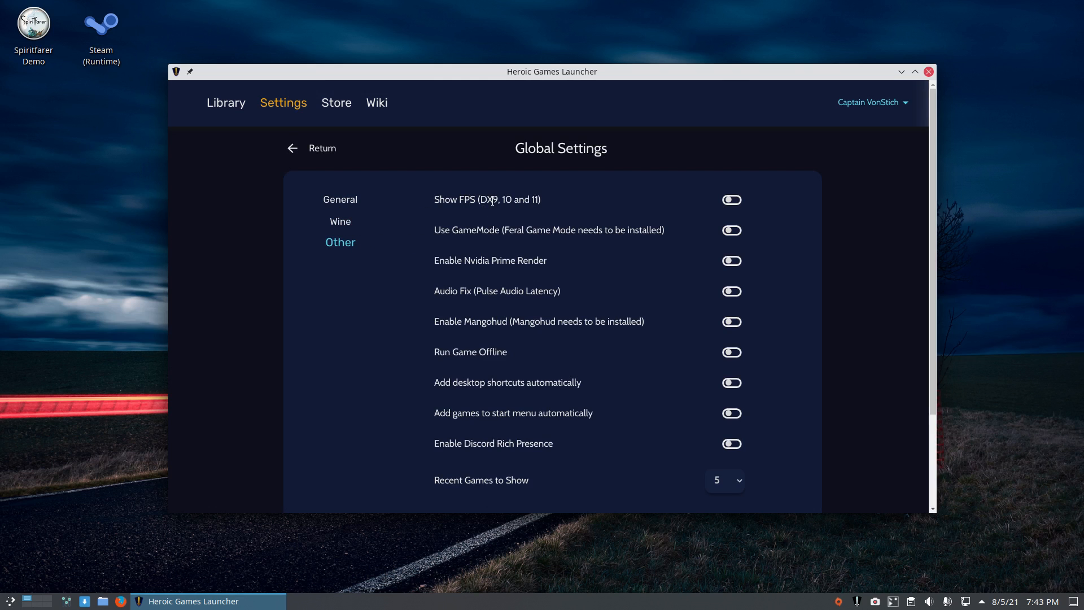
{"action": "mouse_move", "coordinate": [340, 221]}
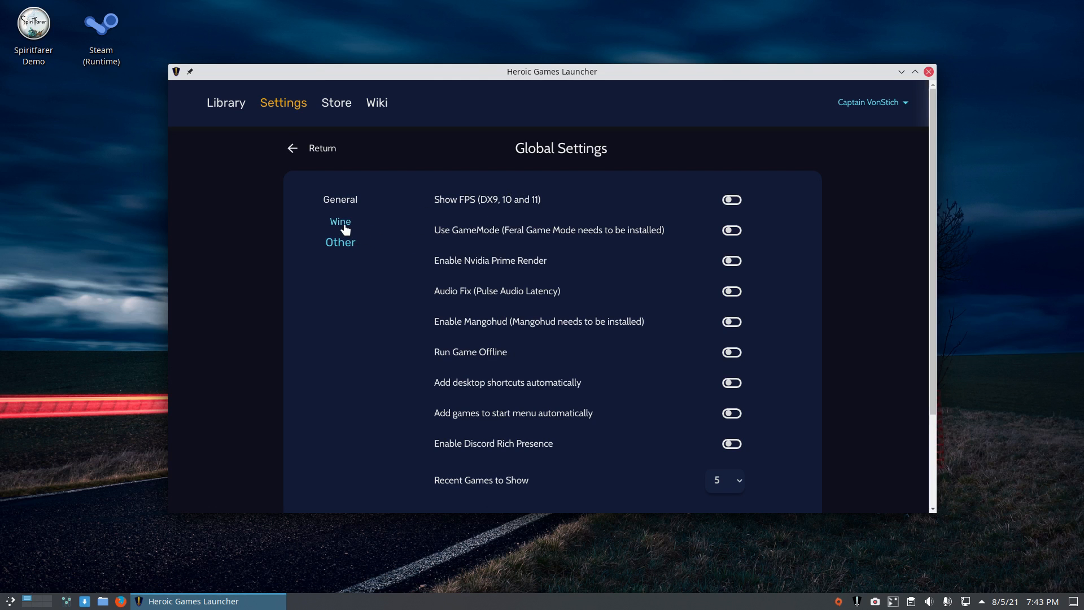
{"action": "left_click", "coordinate": [340, 199]}
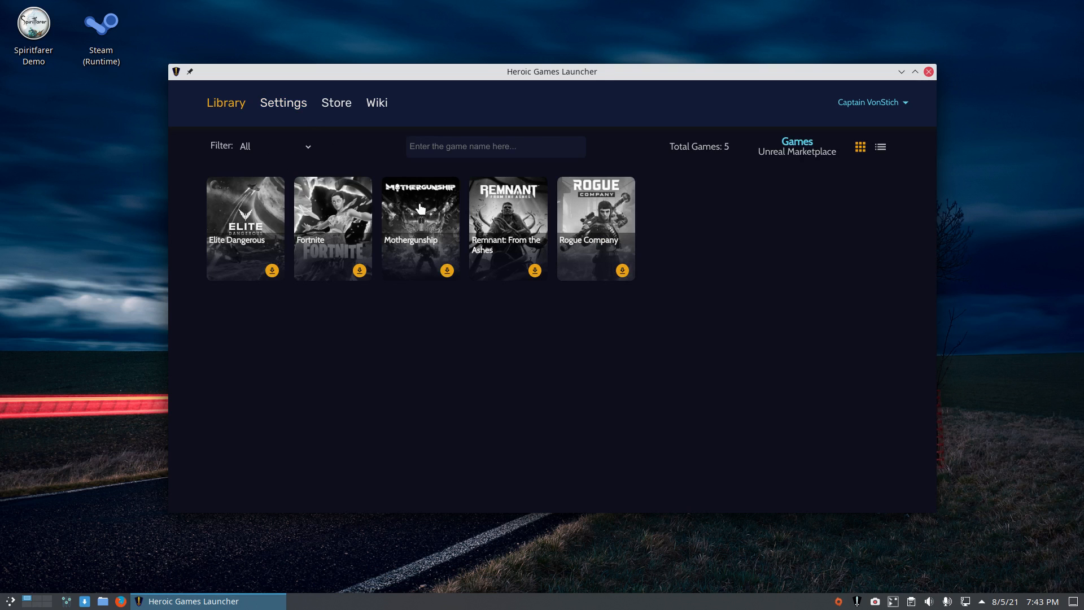
{"action": "mouse_move", "coordinate": [578, 284]}
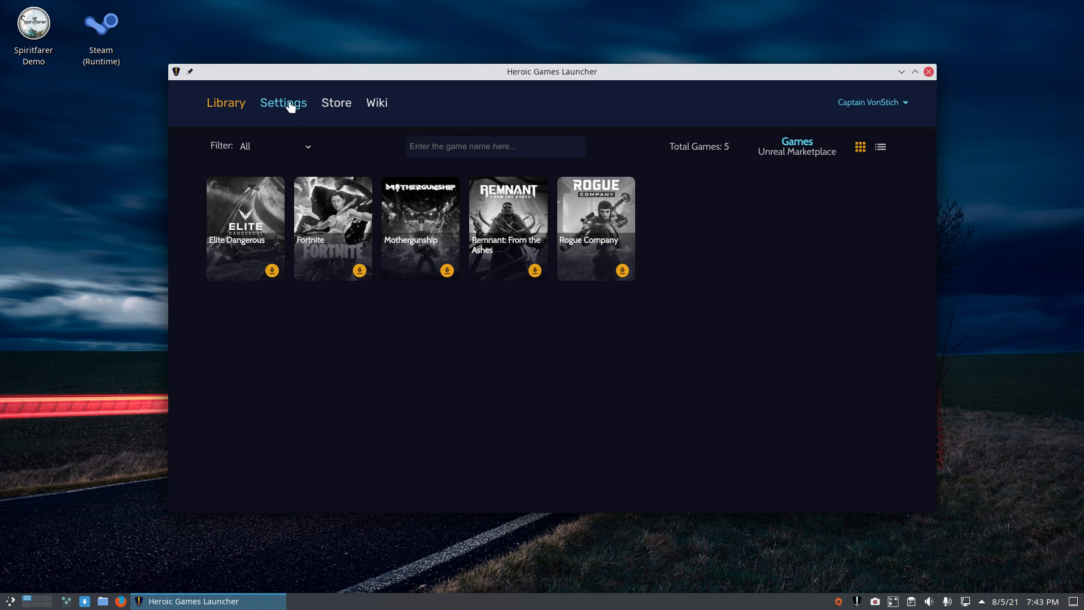
Step: Review the General settings page of Heroic Games Launcher
{"action": "left_click", "coordinate": [282, 103]}
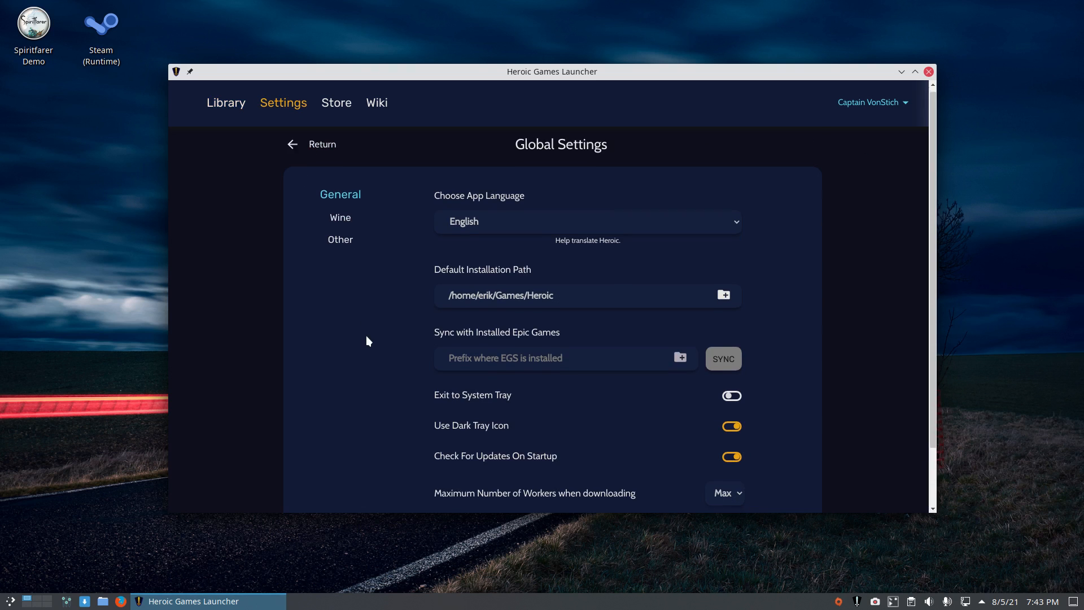
{"action": "scroll", "scroll_direction": "down", "scroll_amount": 3}
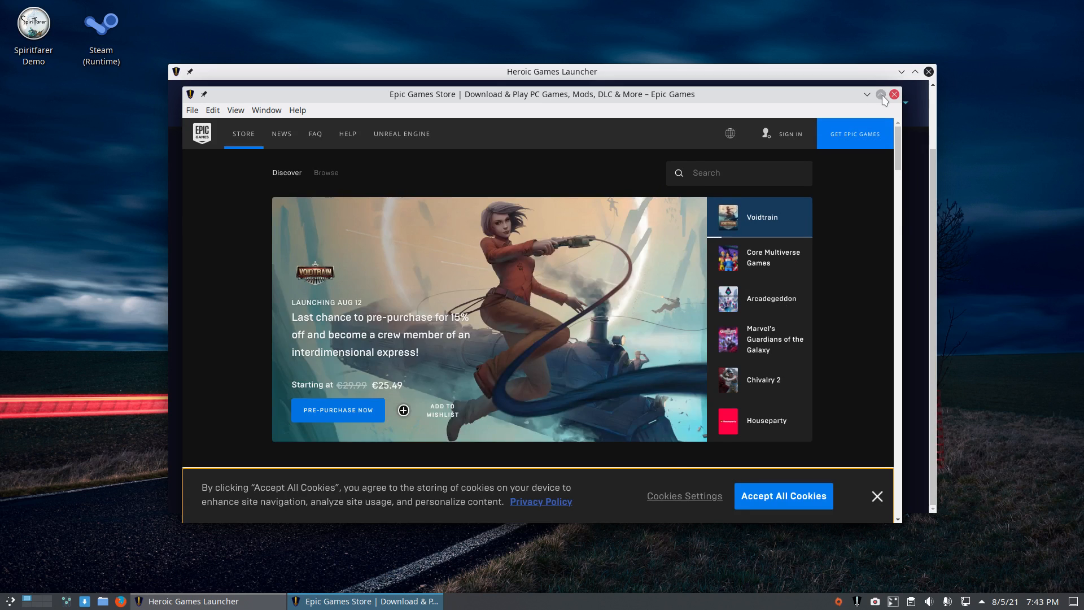
Step: Maximize the Epic Games Store window and scroll the Discover page through featured and free games
{"action": "left_click", "coordinate": [880, 94]}
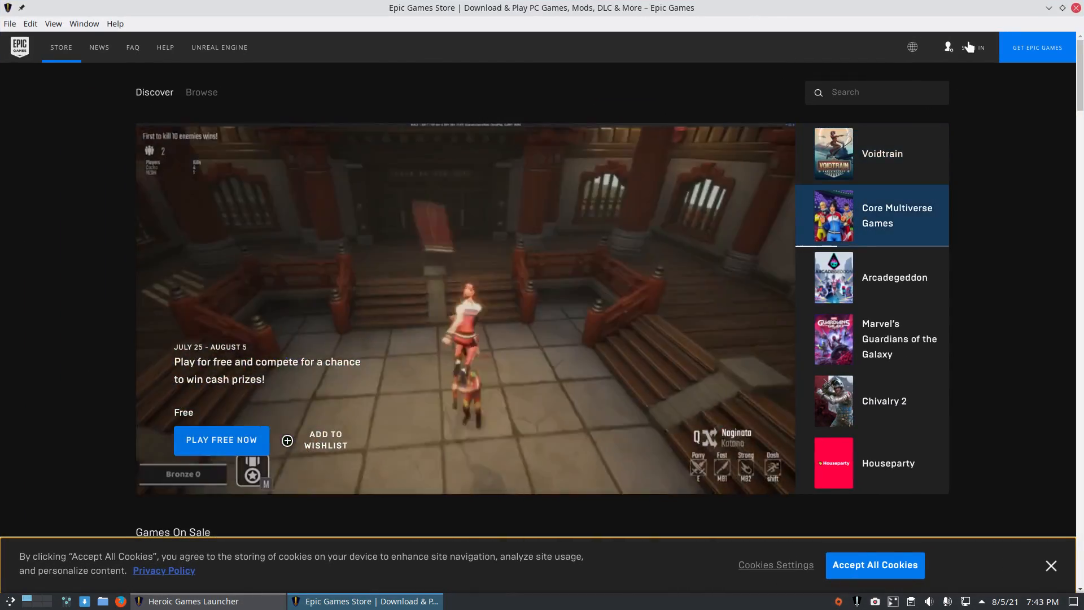
{"action": "scroll", "scroll_direction": "down", "scroll_amount": 3}
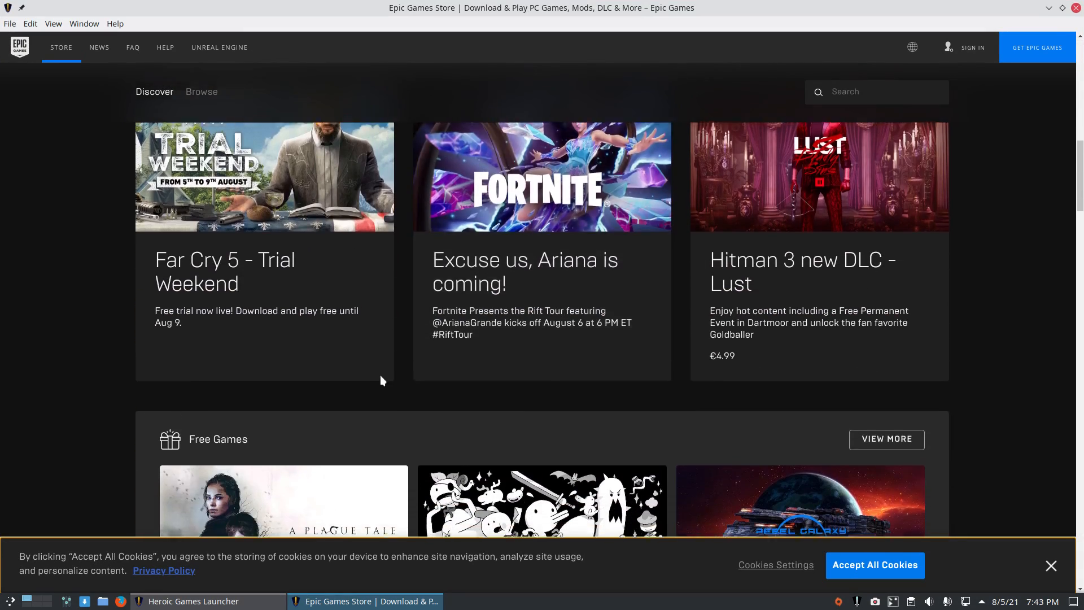
{"action": "scroll", "scroll_direction": "down", "scroll_amount": 3}
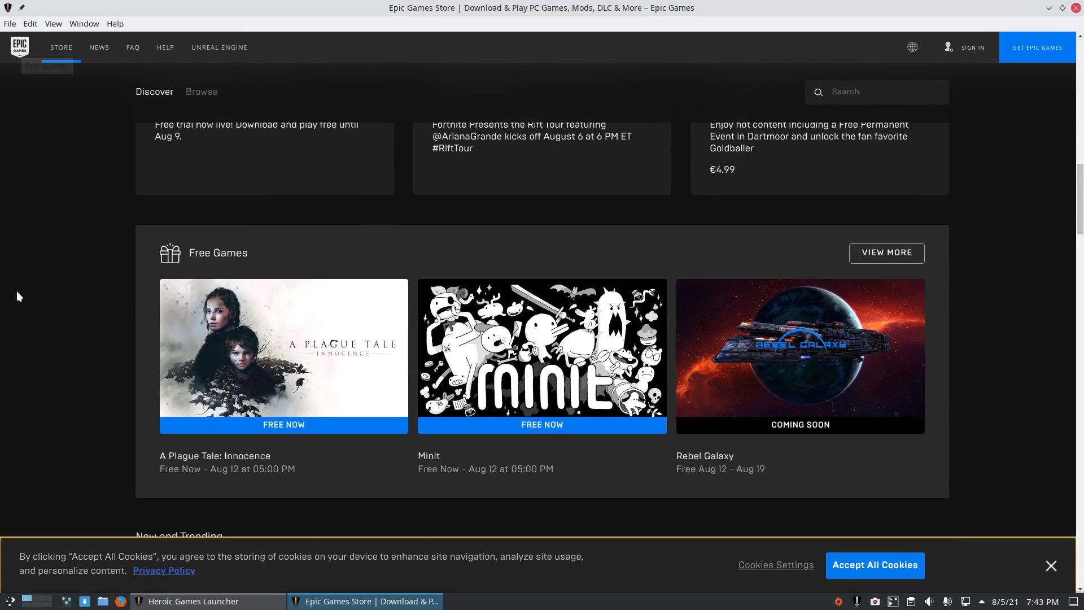
{"action": "scroll", "scroll_direction": "down", "scroll_amount": 3}
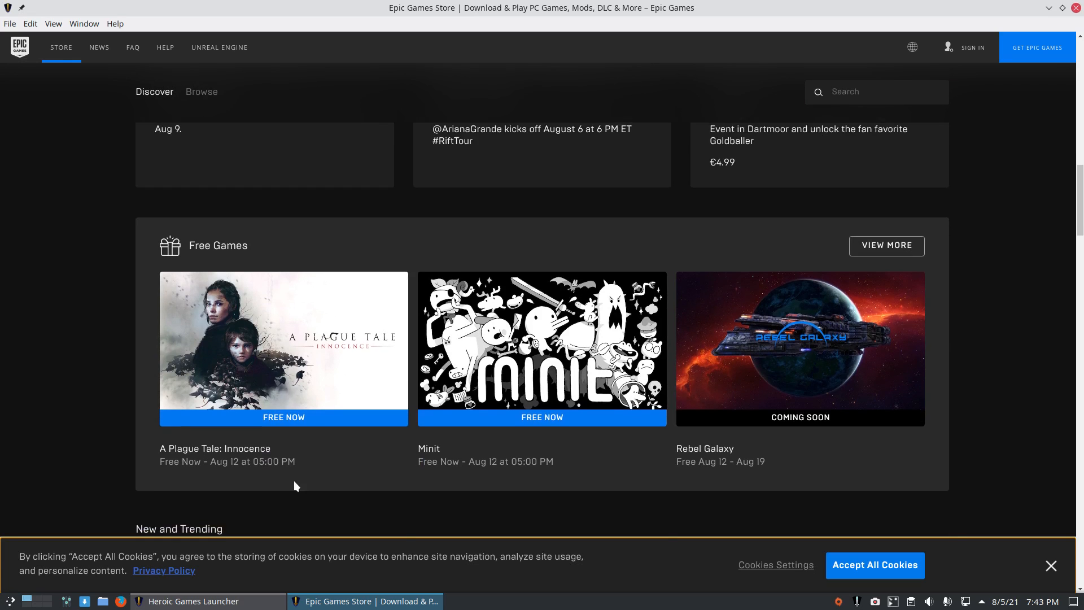
{"action": "scroll", "scroll_direction": "down", "scroll_amount": 3}
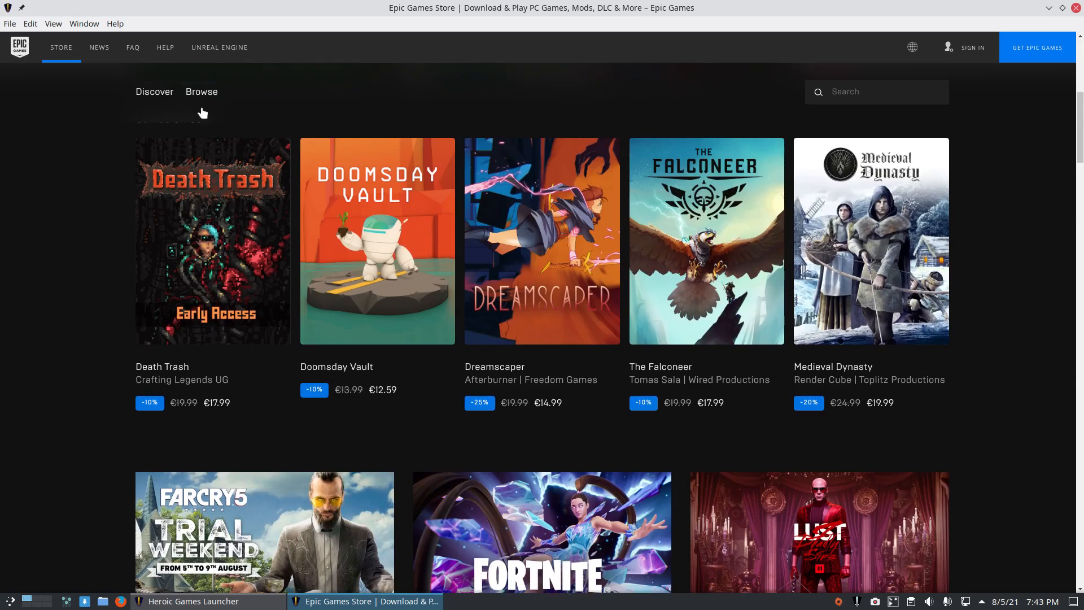
Step: Browse the full catalogue, expand the Platform filter, then close the Epic Games Store window
{"action": "left_click", "coordinate": [200, 91]}
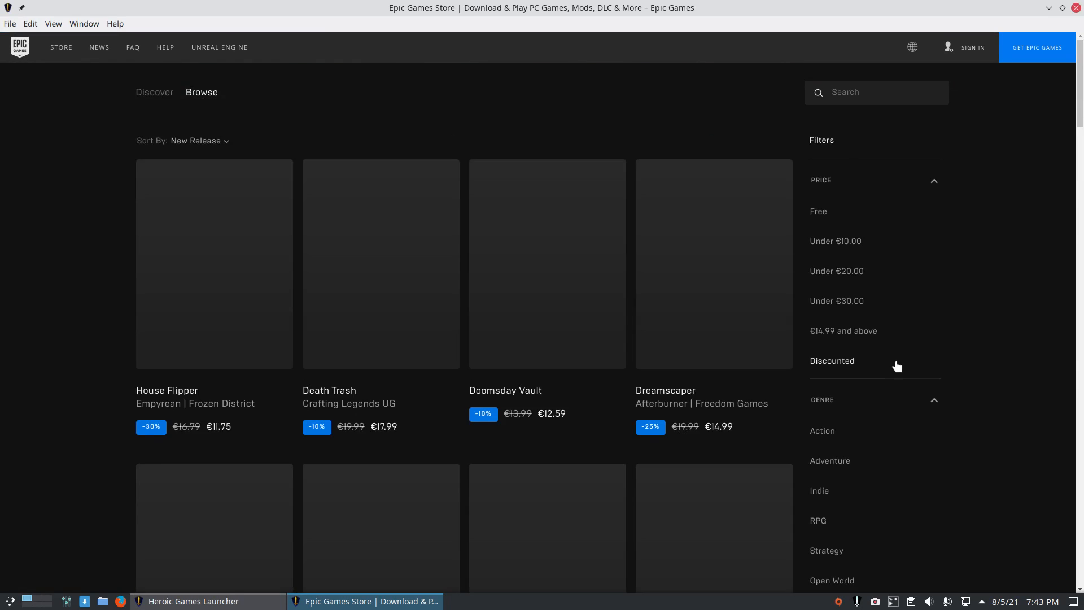
{"action": "scroll", "scroll_direction": "down", "scroll_amount": 3}
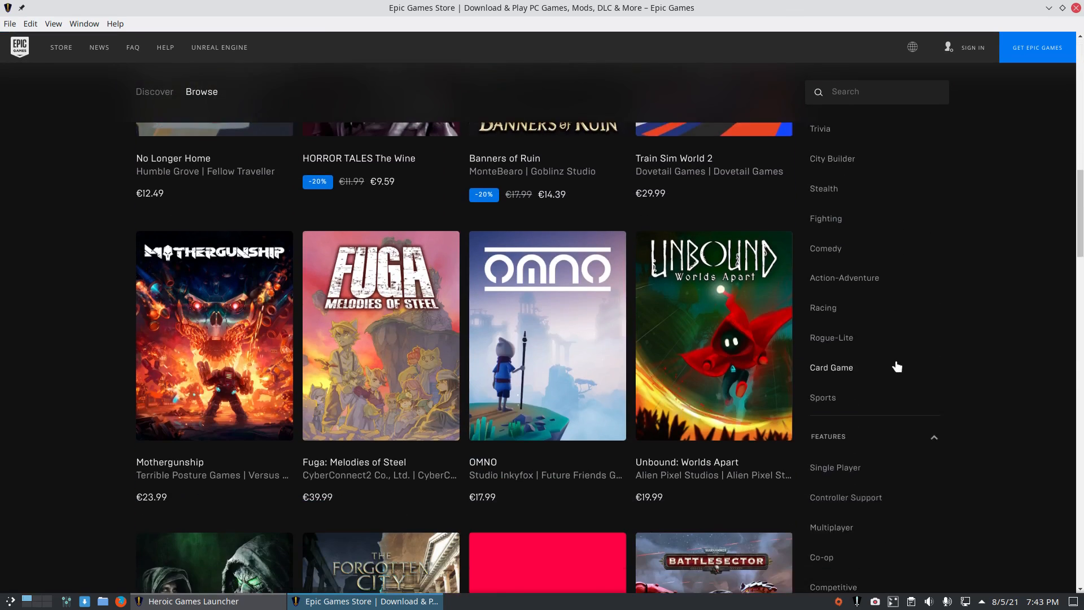
{"action": "scroll", "scroll_direction": "down", "scroll_amount": 3}
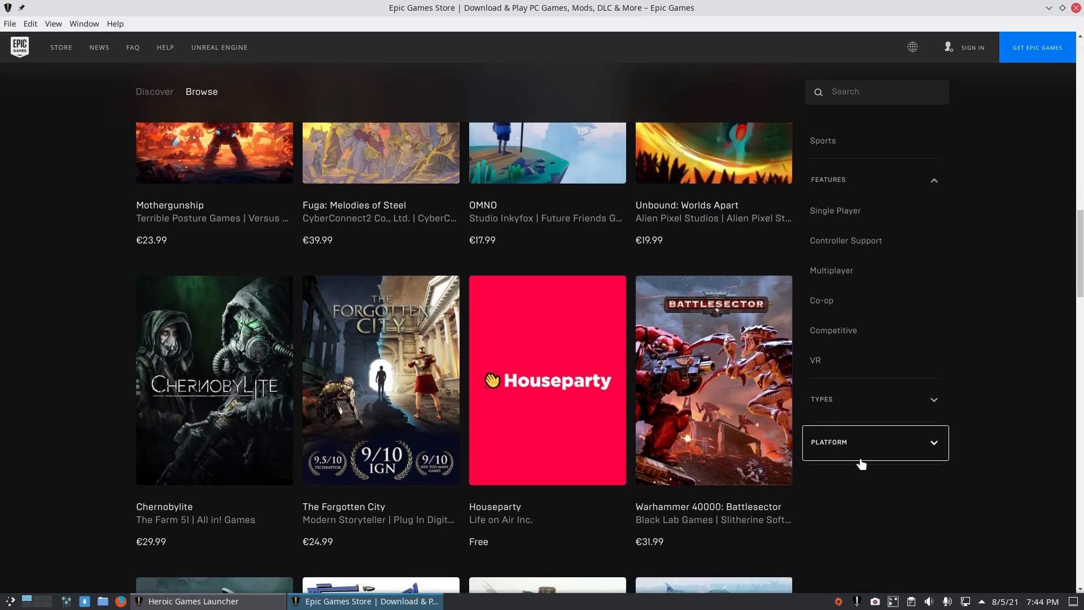
{"action": "left_click", "coordinate": [873, 442]}
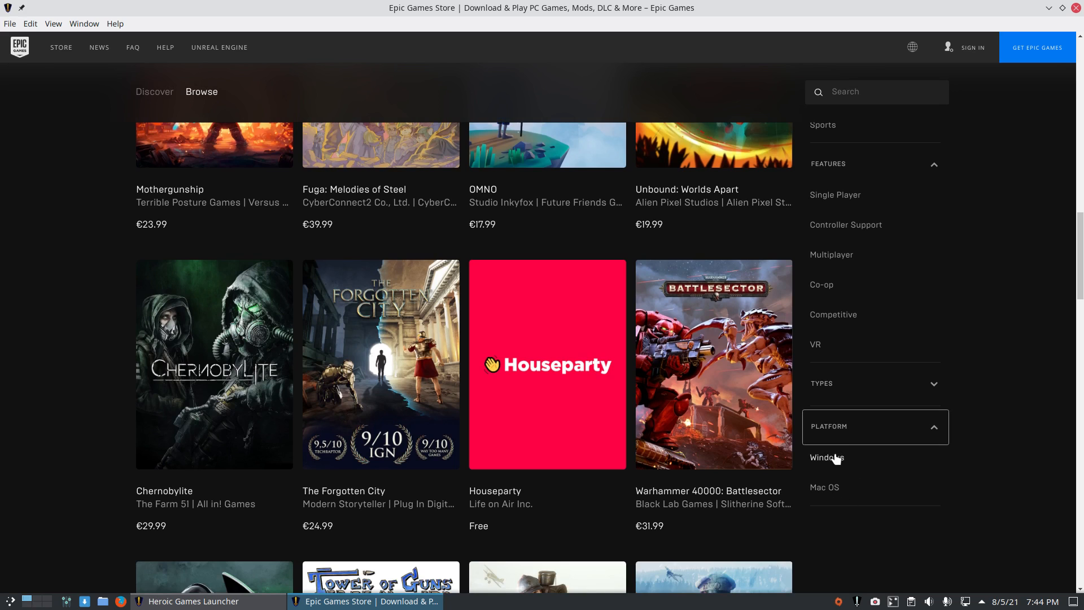
{"action": "mouse_move", "coordinate": [992, 415]}
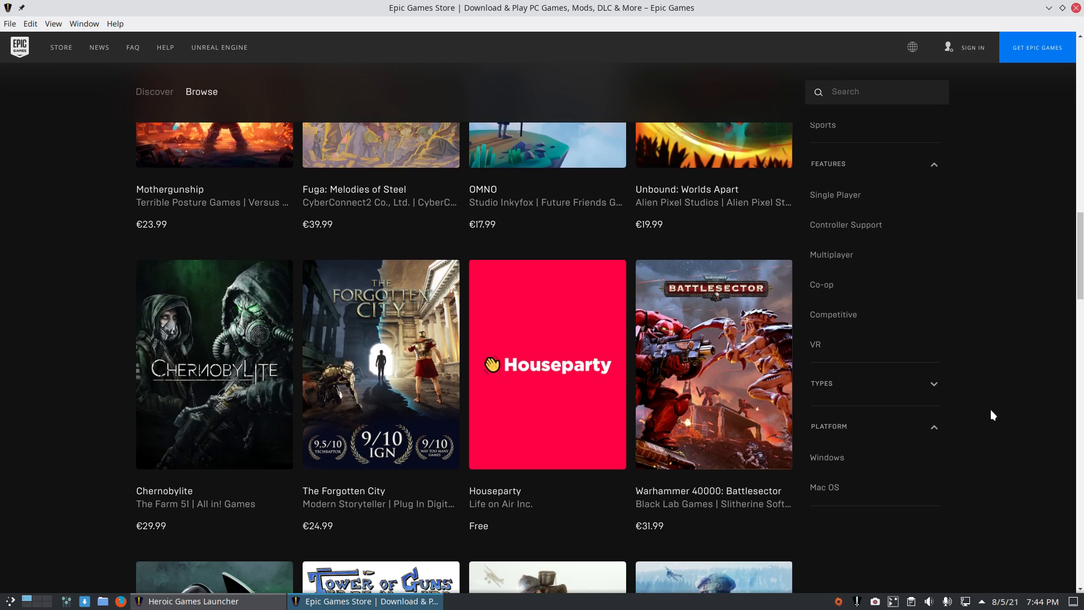
{"action": "mouse_move", "coordinate": [89, 221]}
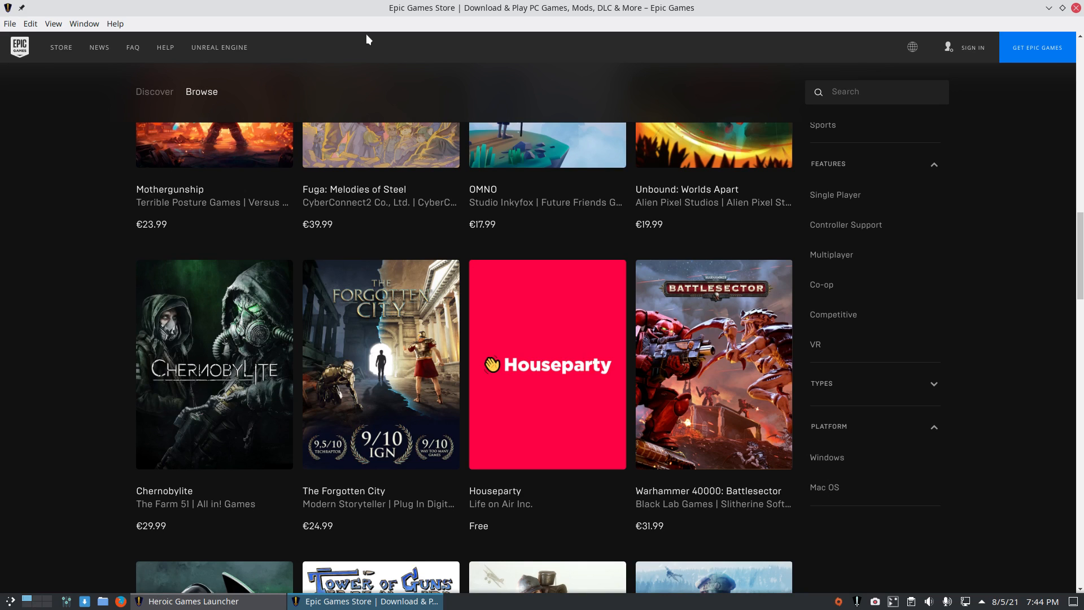
{"action": "mouse_move", "coordinate": [476, 14]}
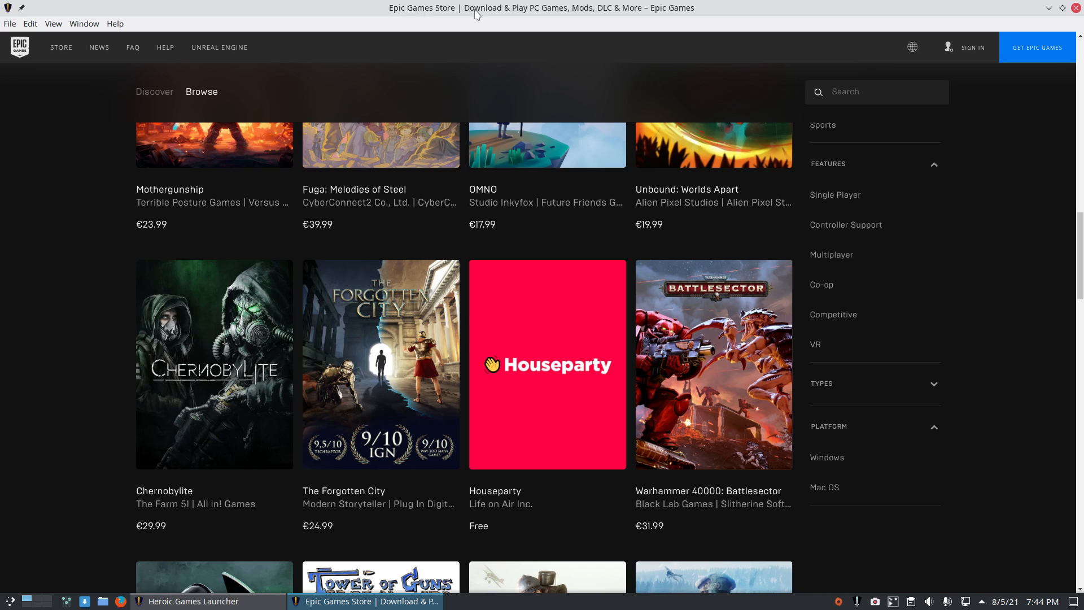
{"action": "left_click", "coordinate": [193, 601]}
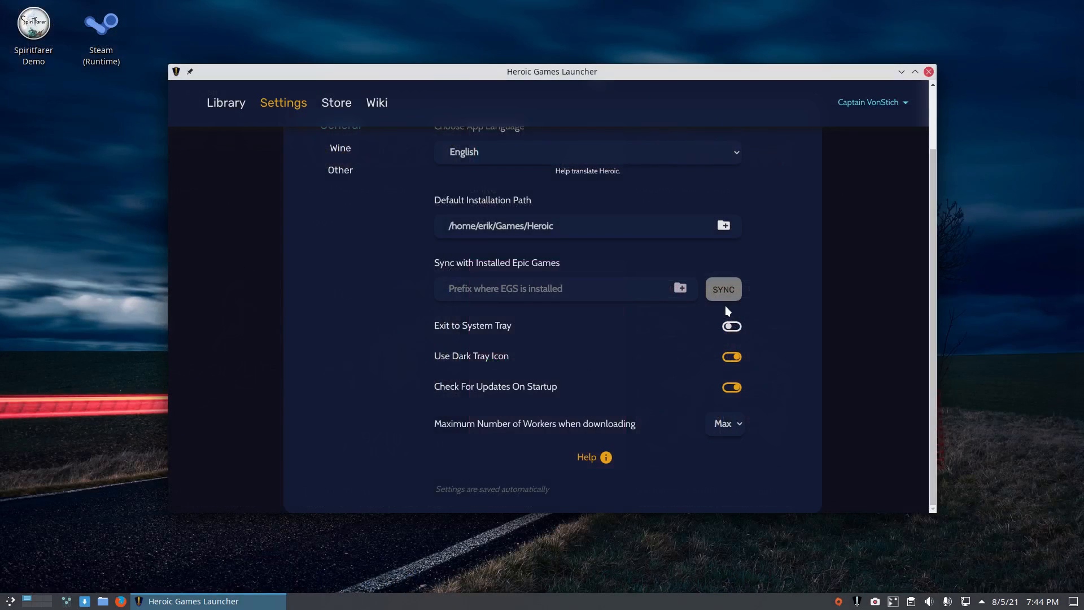